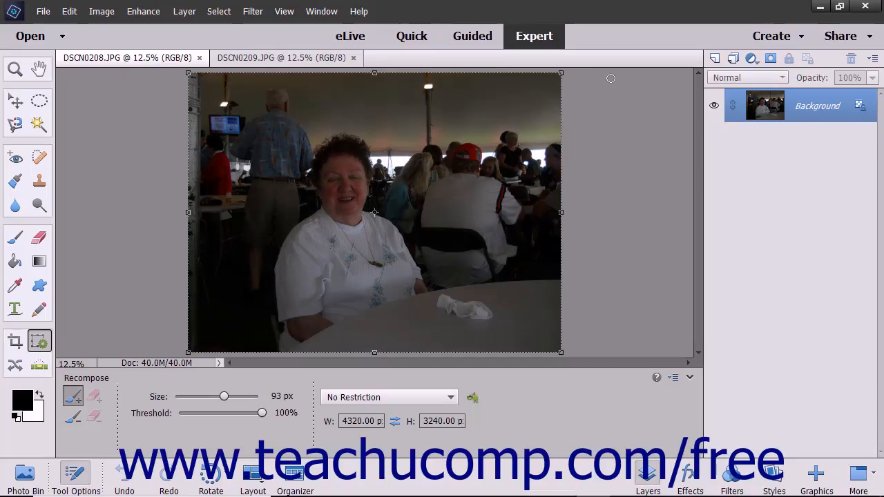
Step: Switch the Photoshop Elements Editor from Expert to Guided mode
left_click(472, 36)
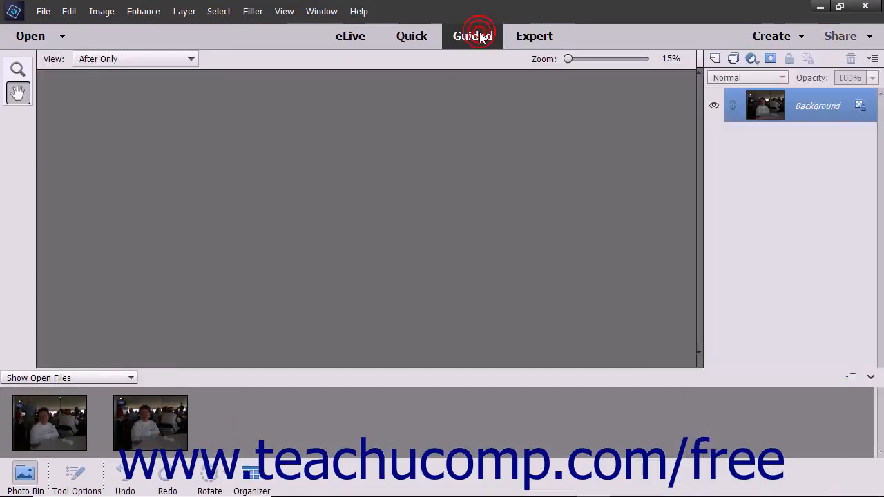
Step: Show the Photomerge guided edits and scroll to reveal Scene Cleaner
left_click(472, 36)
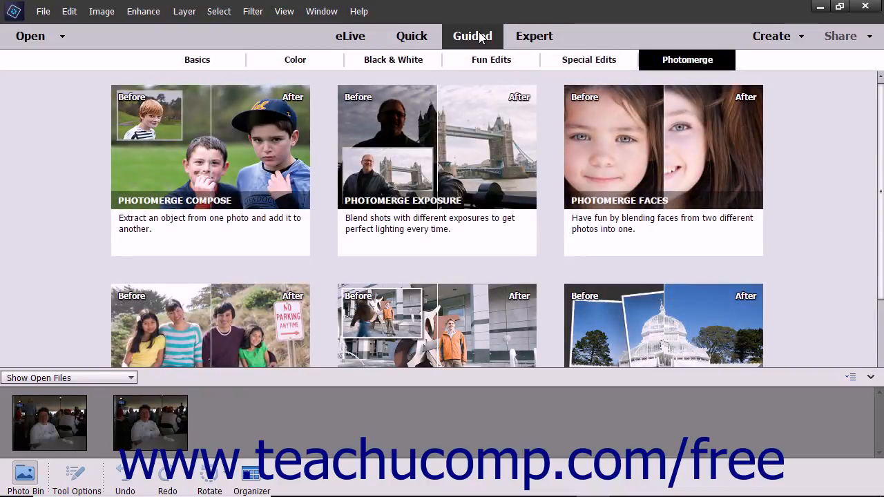
mouse_move(215, 145)
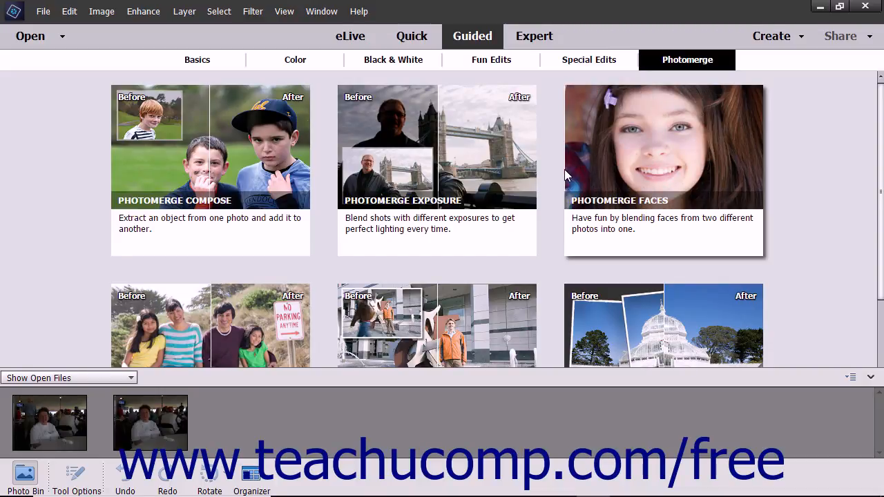
scroll("down", 3)
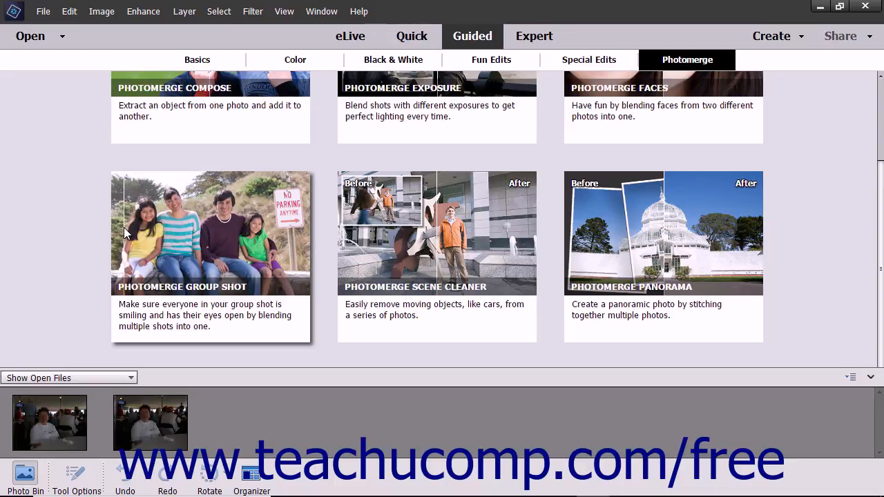
mouse_move(325, 224)
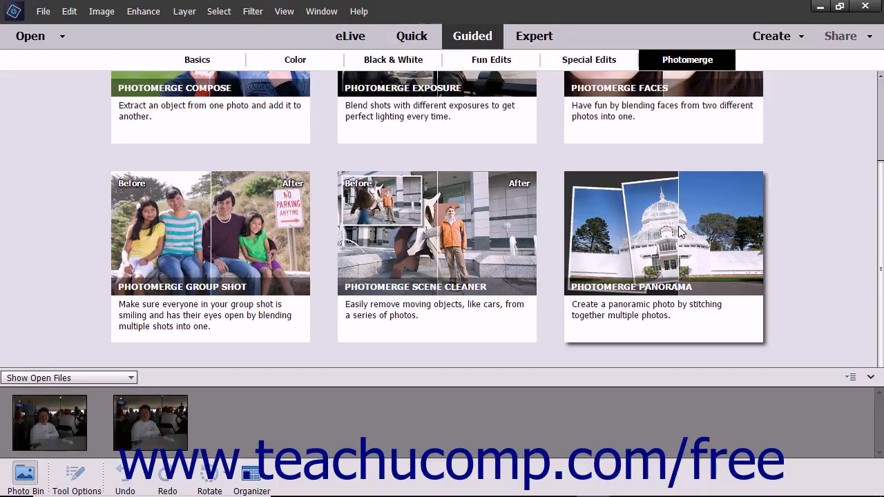
mouse_move(540, 36)
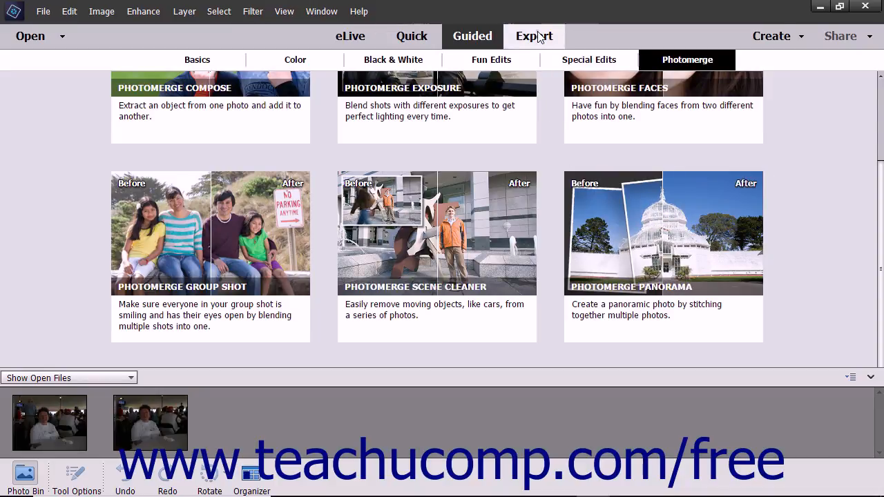
left_click(533, 36)
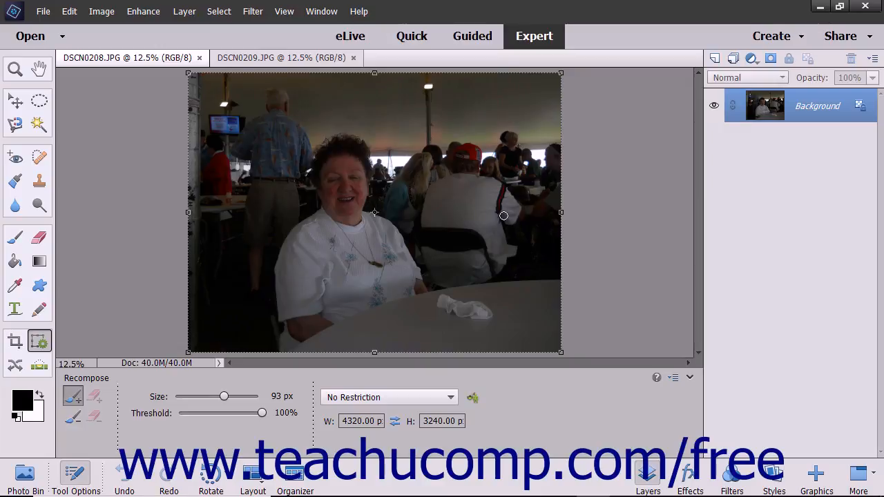
mouse_move(368, 251)
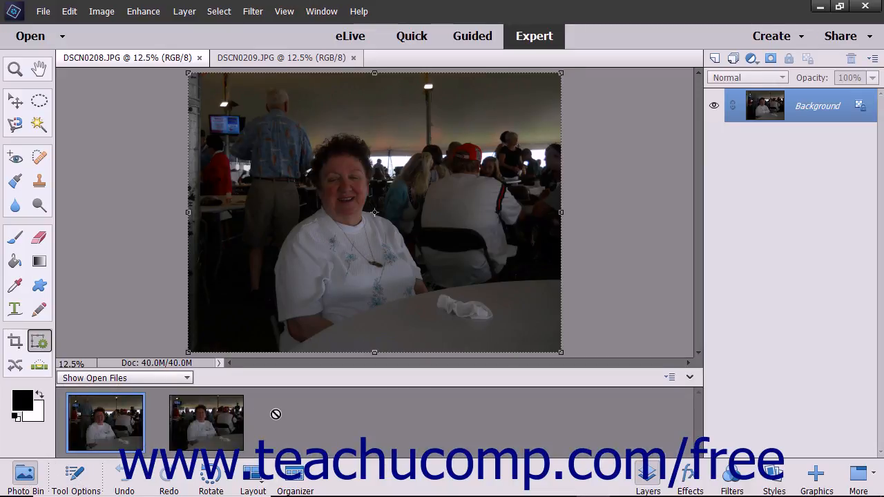
mouse_move(467, 54)
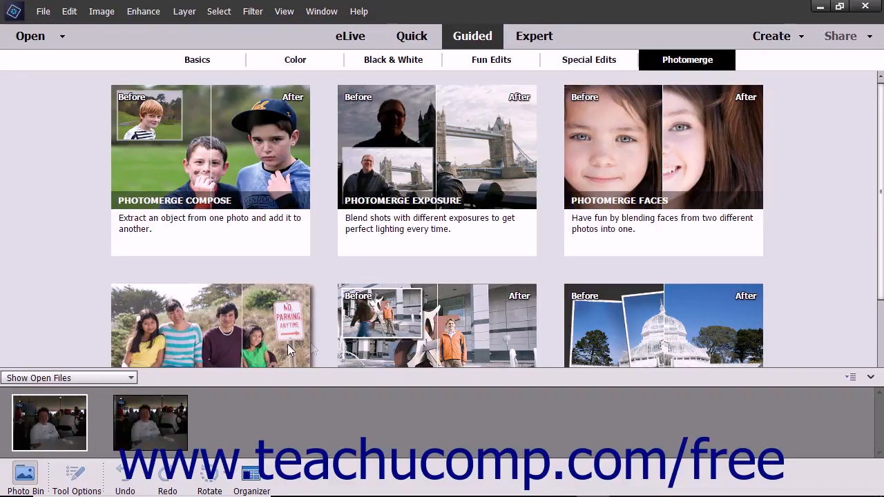
Step: In the Organizer, select DSCN0208.JPG together with the neighbouring tent photo
scroll("down", 3)
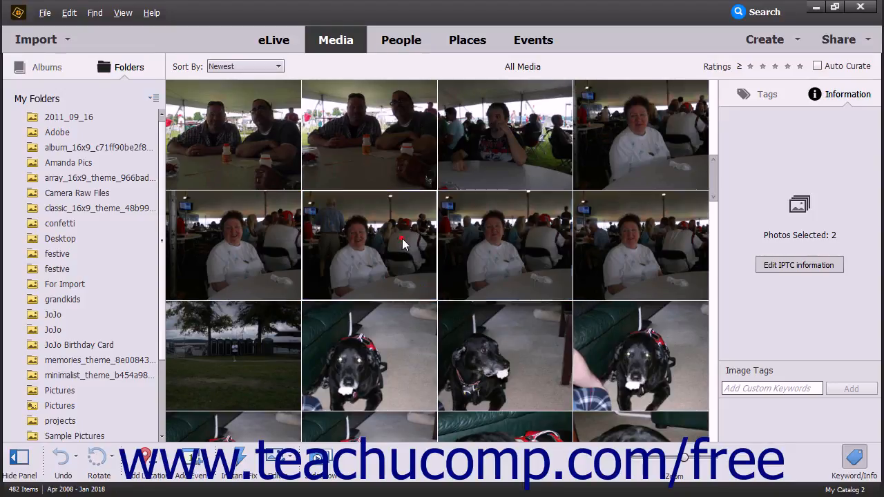
left_click(369, 243)
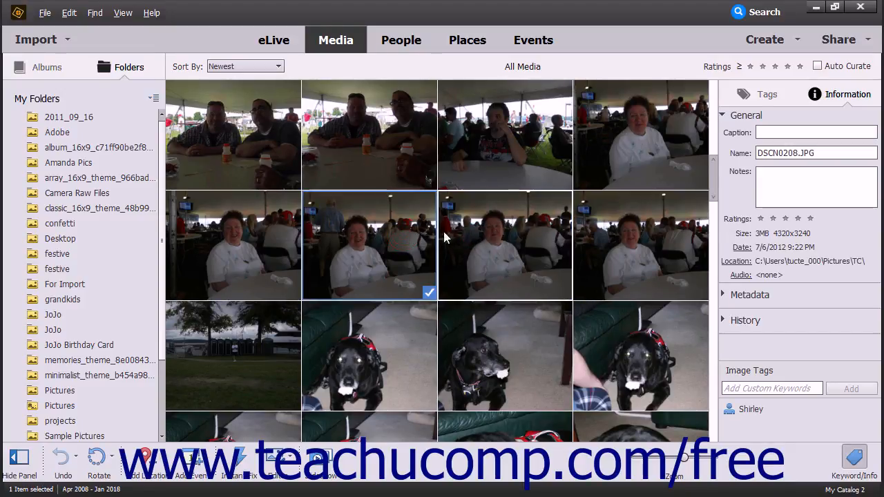
left_click(505, 244)
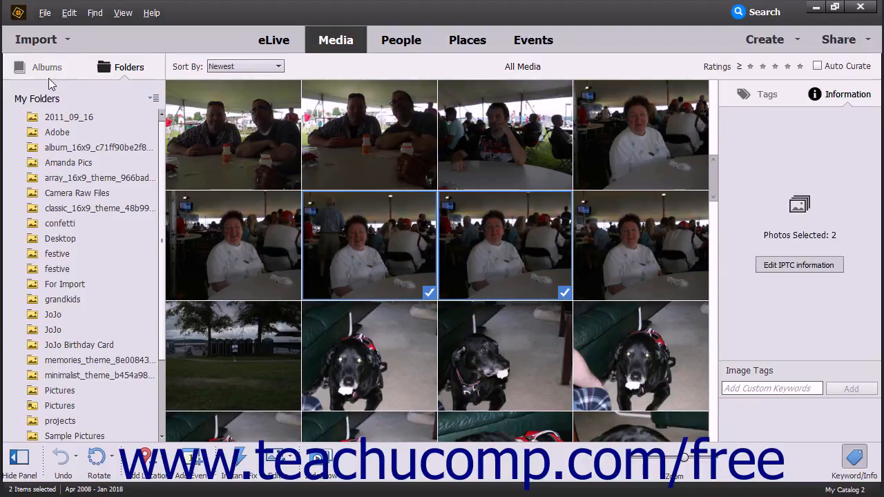
left_click(70, 13)
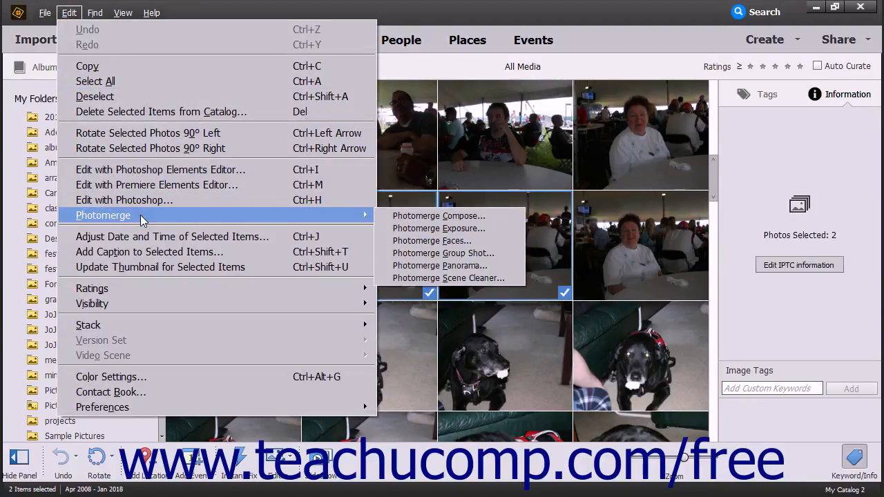
mouse_move(150, 218)
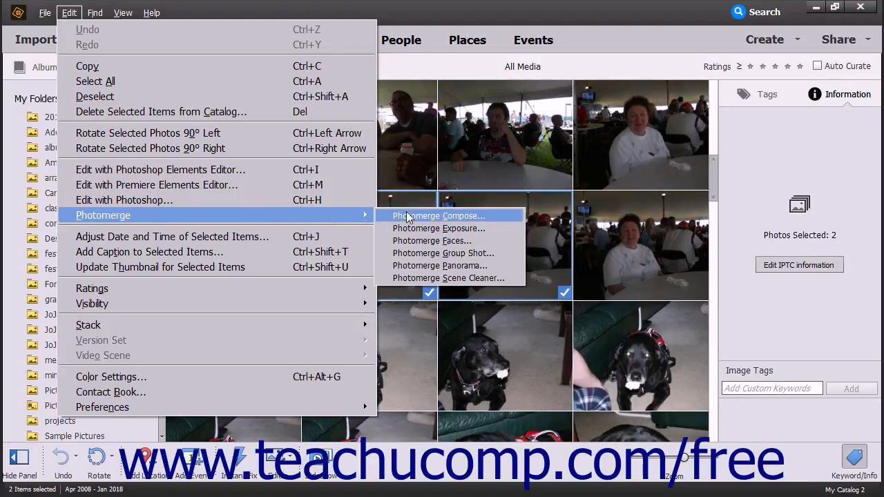
Step: Open the selected tent photos in Photomerge Scene Cleaner
left_click(437, 216)
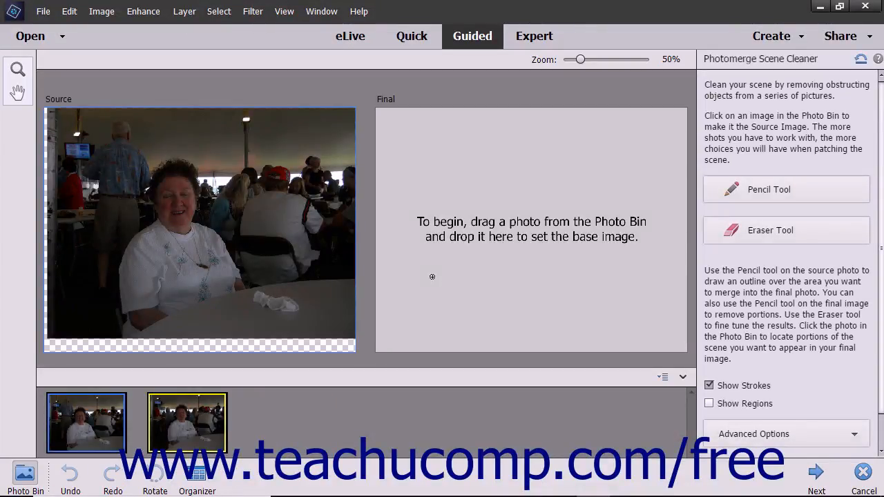
mouse_move(423, 266)
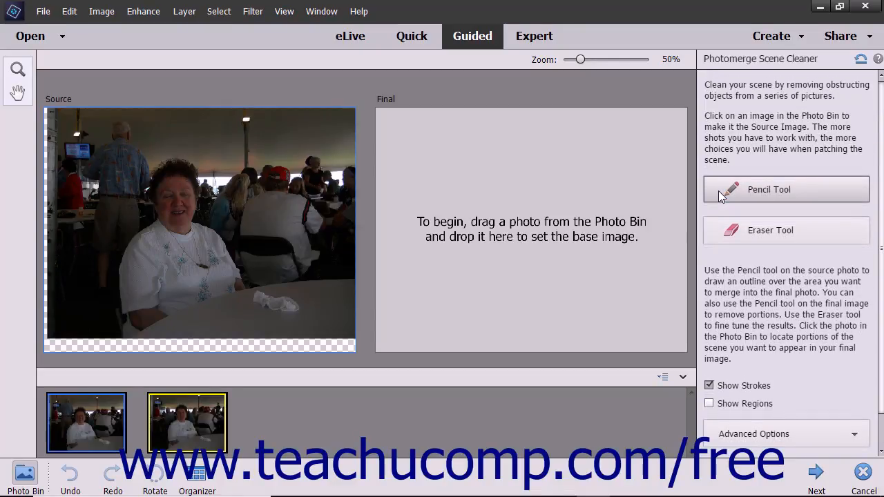
mouse_move(697, 201)
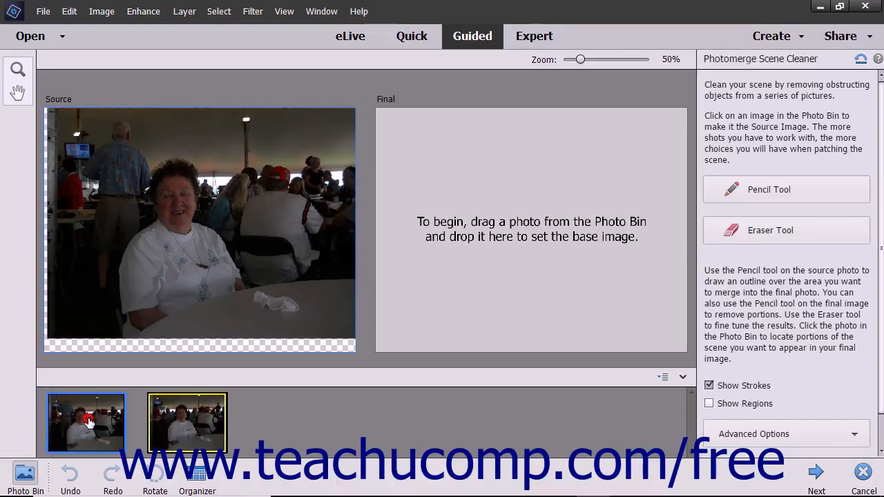
Step: Drag the standing-man photo from the Photo Bin into the Final pane
left_click_drag(86, 423, 532, 228)
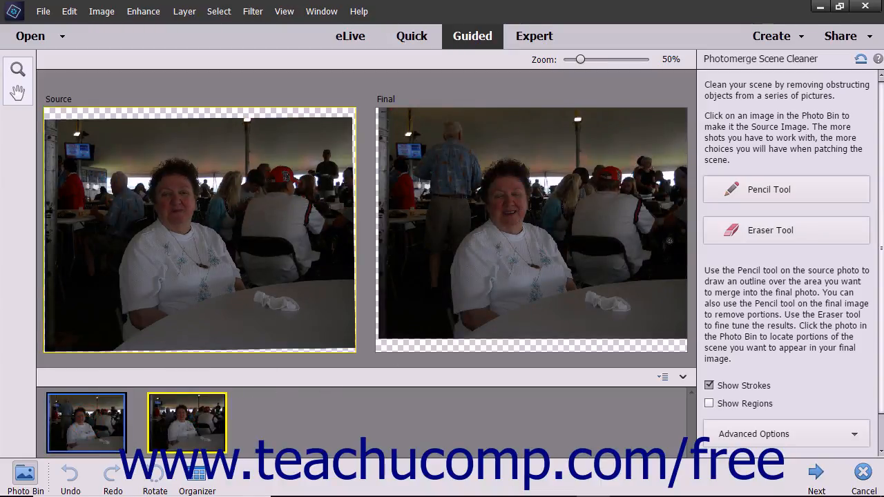
Step: Pencil-mark the standing man's area in the source photo, then advance to the finished merge
left_click(749, 189)
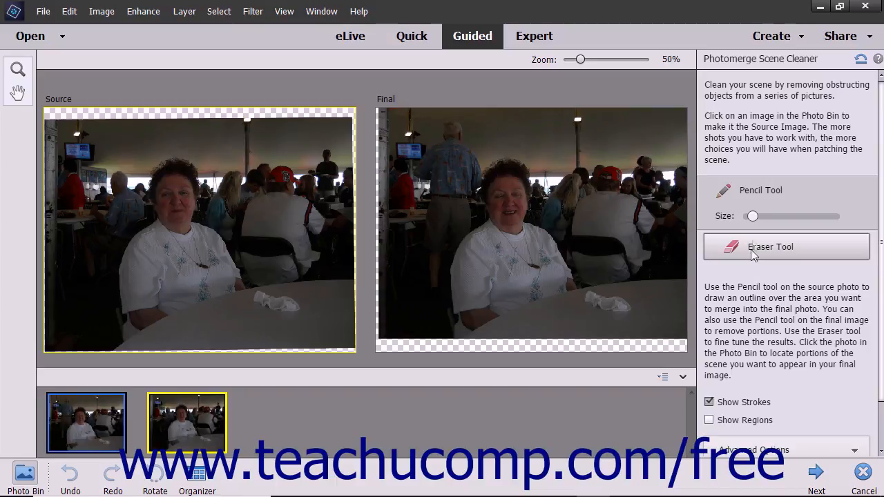
left_click_drag(162, 197, 194, 197)
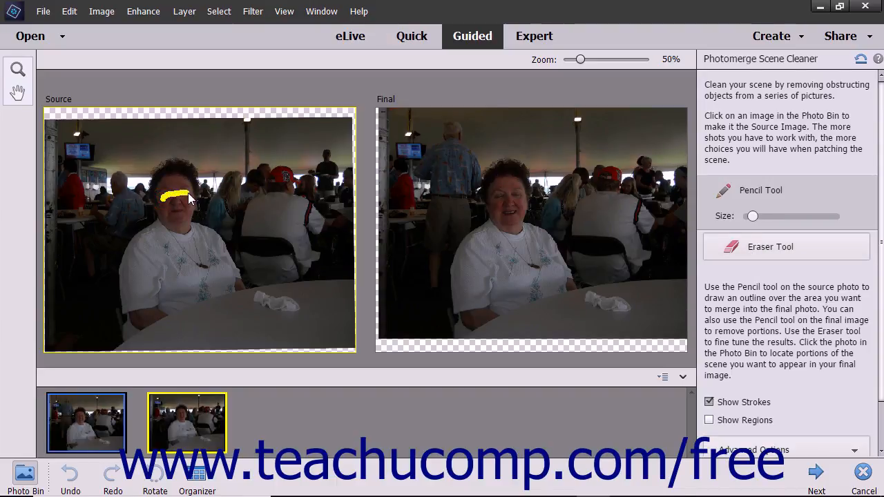
left_click_drag(752, 216, 762, 217)
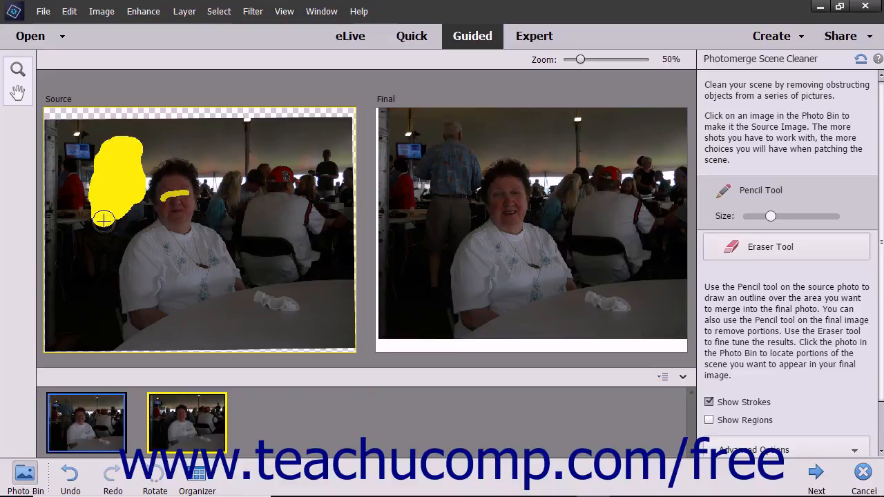
left_click_drag(103, 220, 103, 266)
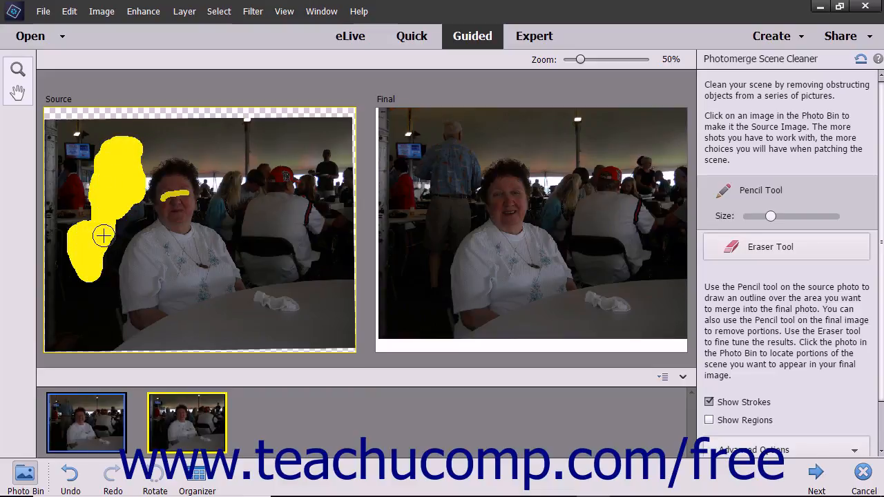
left_click_drag(103, 237, 127, 225)
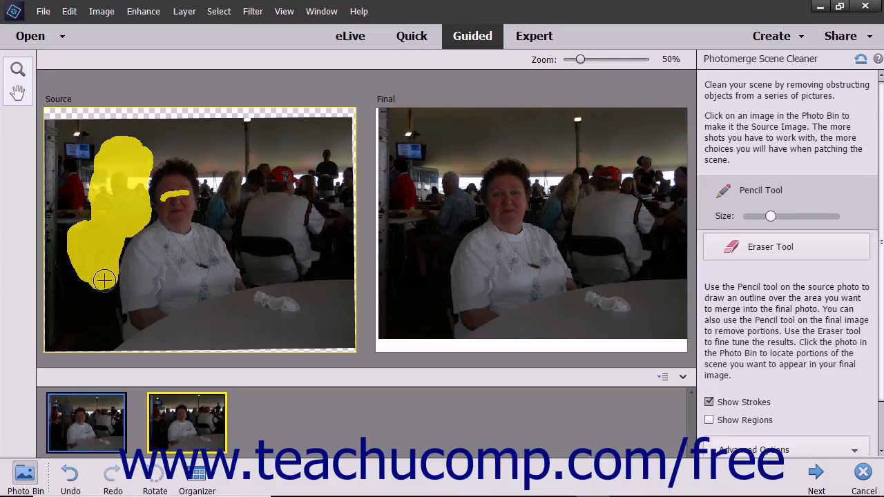
left_click(816, 473)
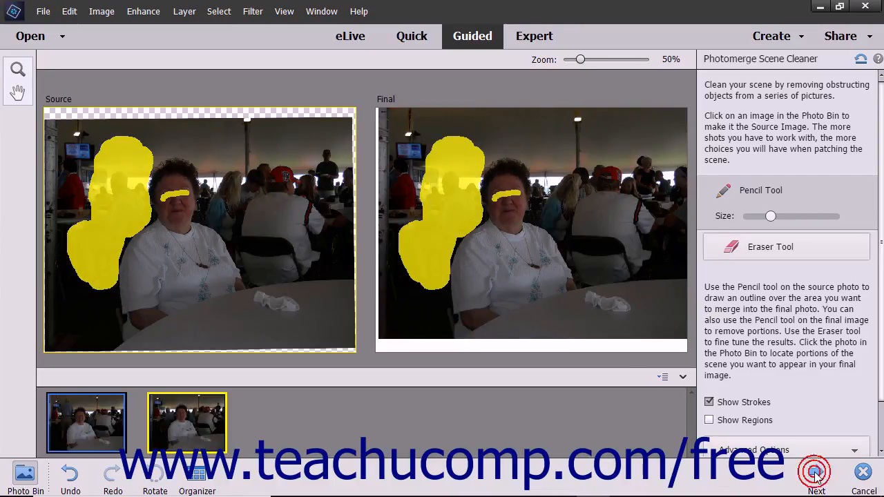
left_click(815, 473)
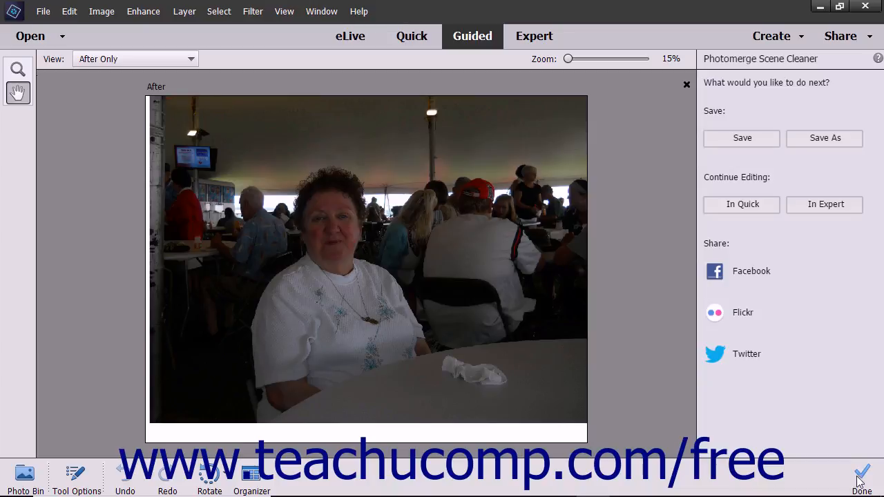